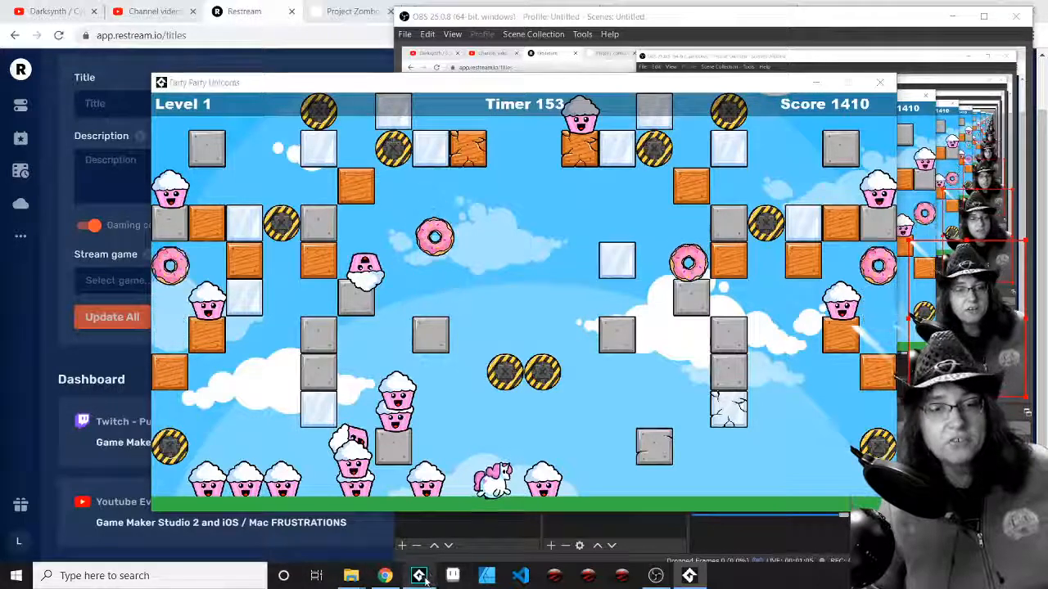
- Make iOS the build target, keeping Local, VM and the iPhone 8 simulator device
click(418, 575)
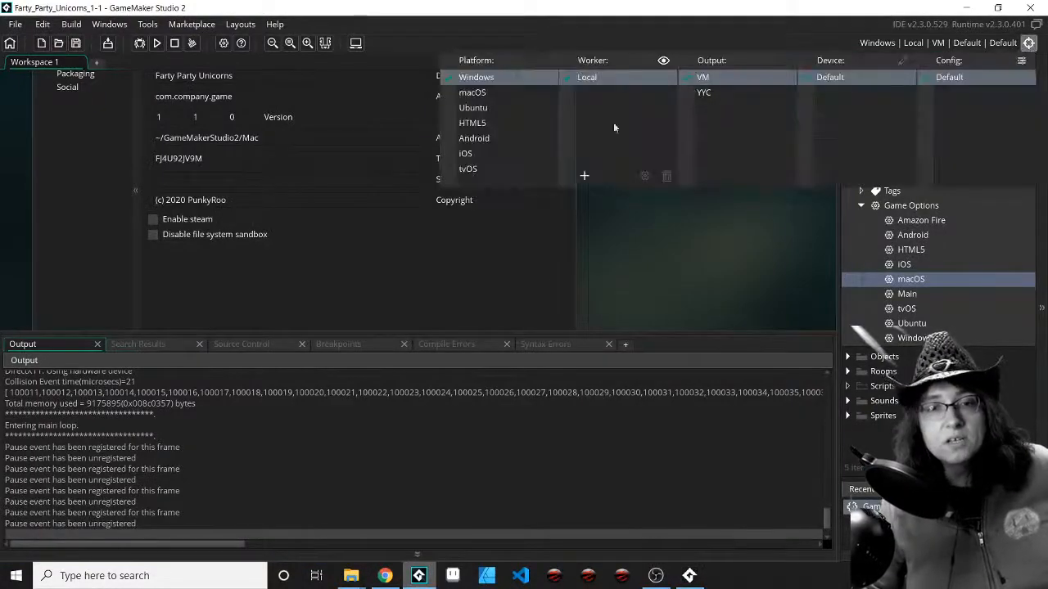
click(464, 153)
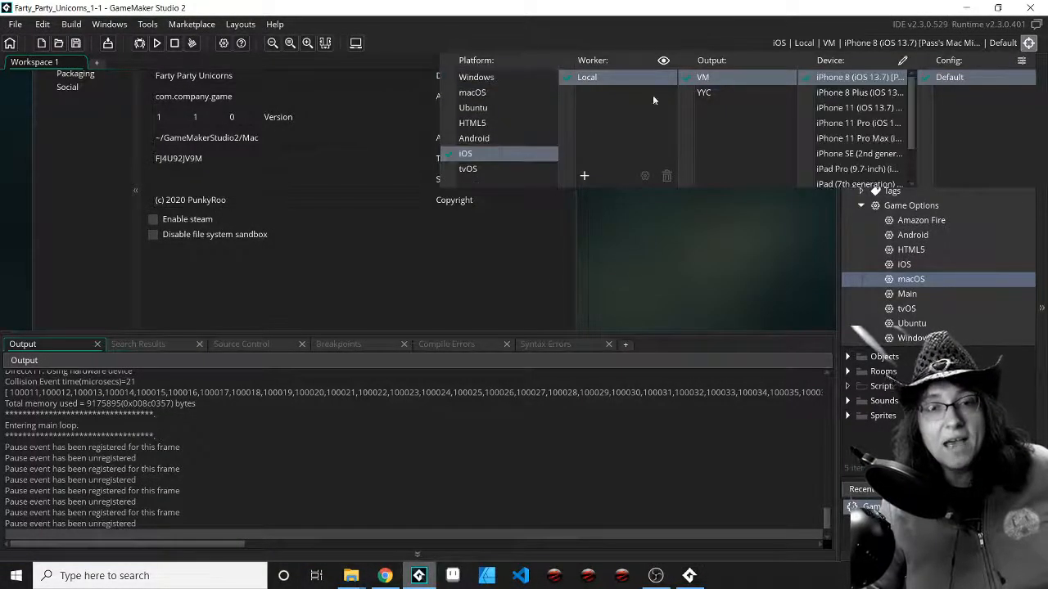
mouse_move(825, 220)
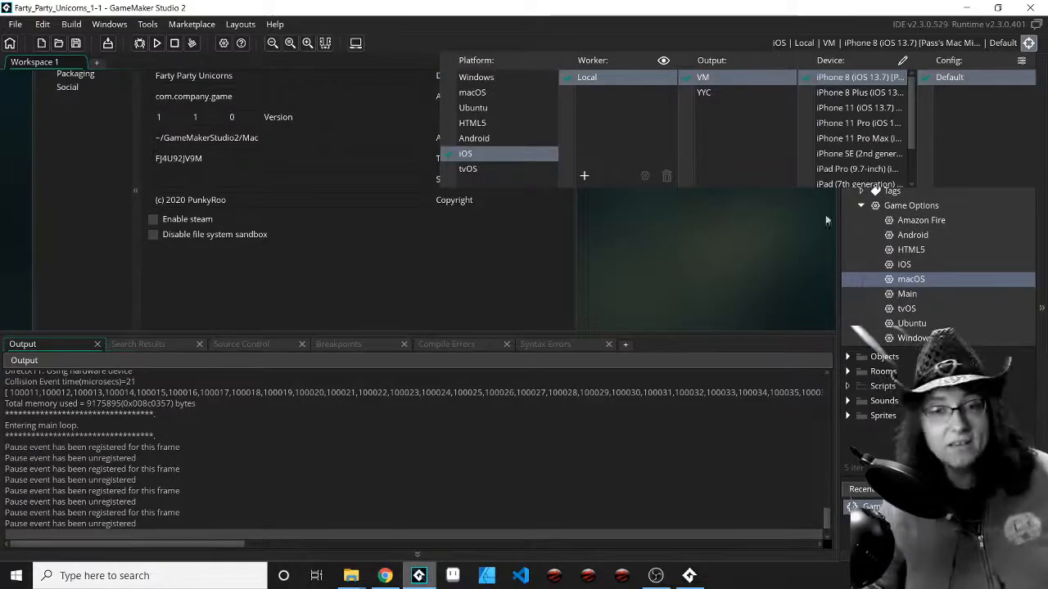
- Show the iOS Game Options General page from the Asset Browser's Game Options
double_click(903, 264)
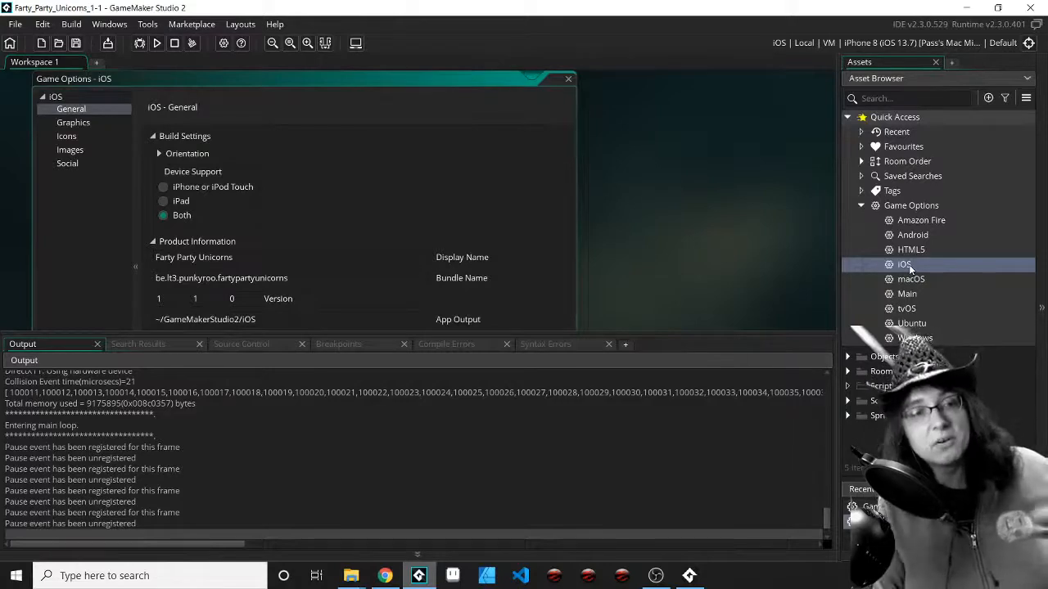
mouse_move(635, 67)
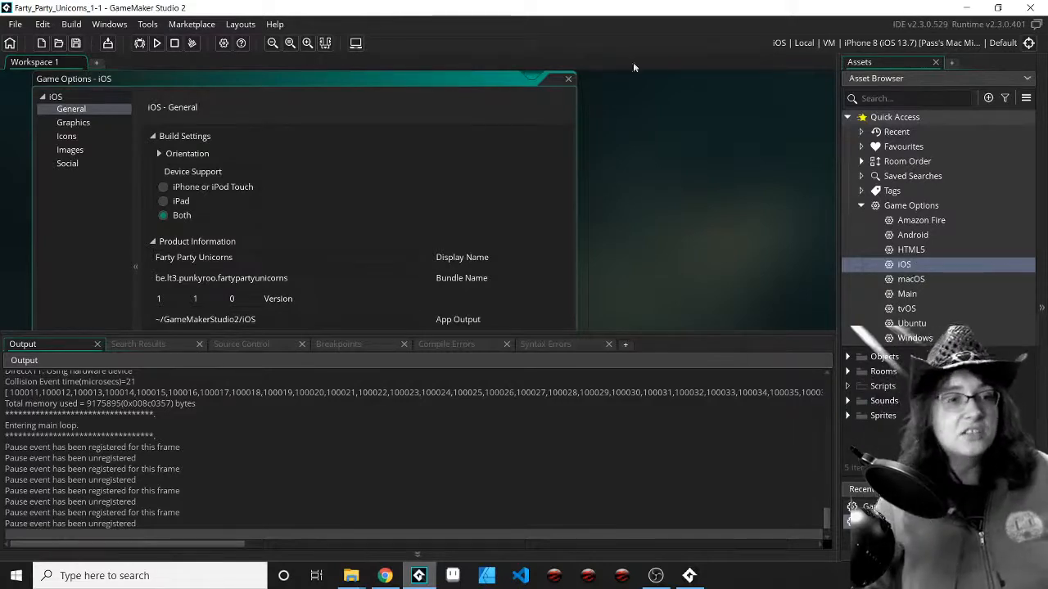
- Show the Device column listing the iPhone and iPad simulators for the iOS target
click(1028, 43)
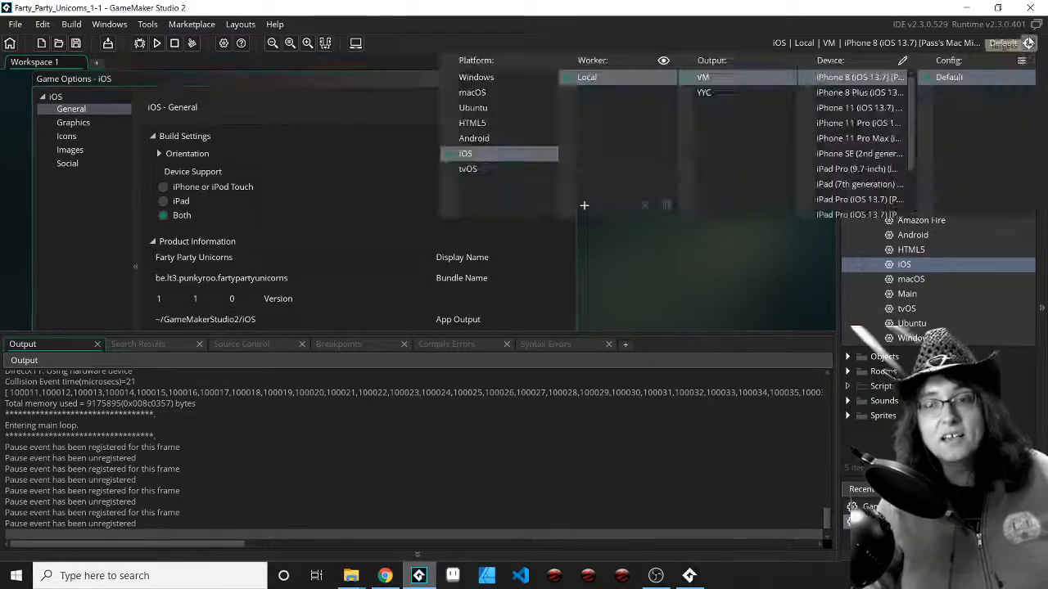
click(902, 60)
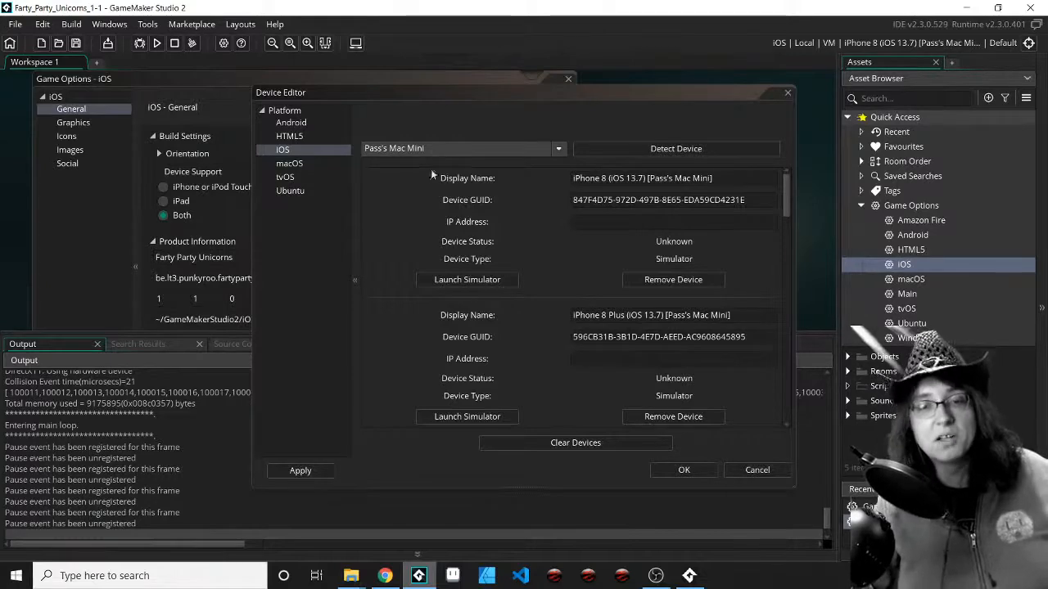
- Scroll the Mac Mini's simulator list from iPhone 8 down past iPhone 11 and back
scroll(down, 3)
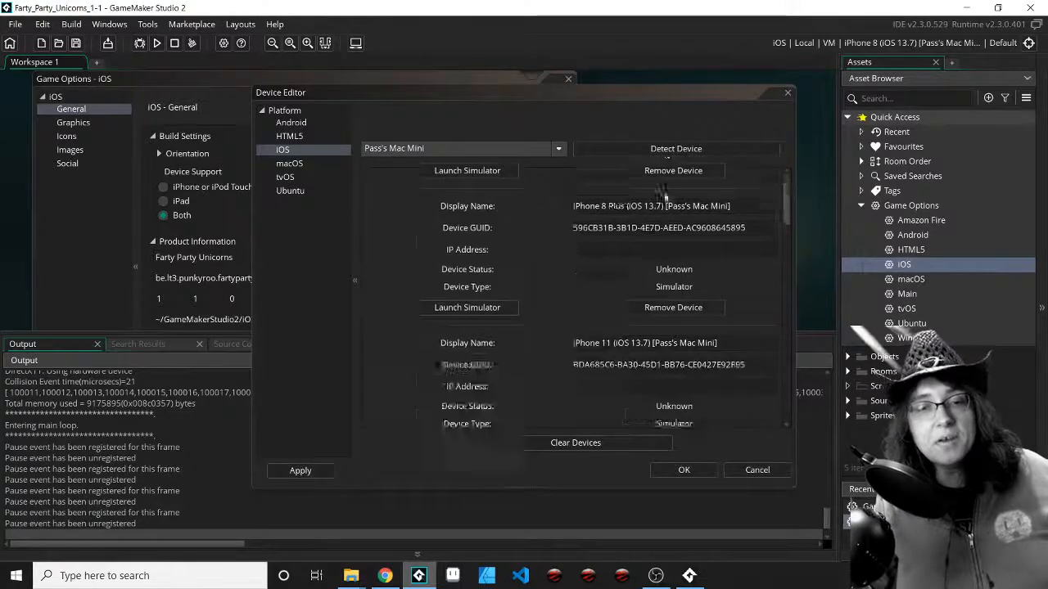
scroll(down, 3)
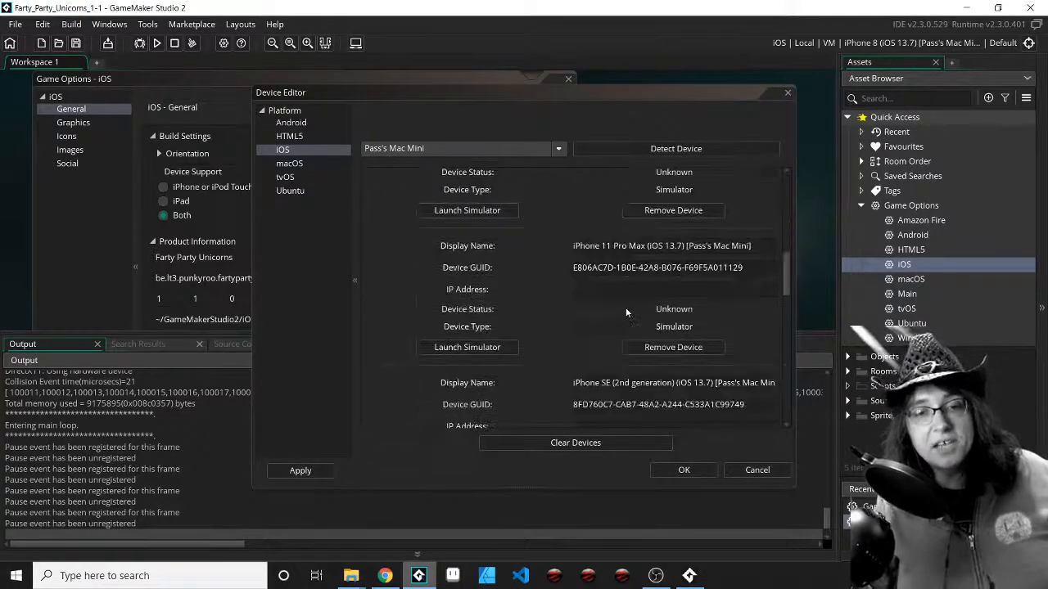
scroll(up, 3)
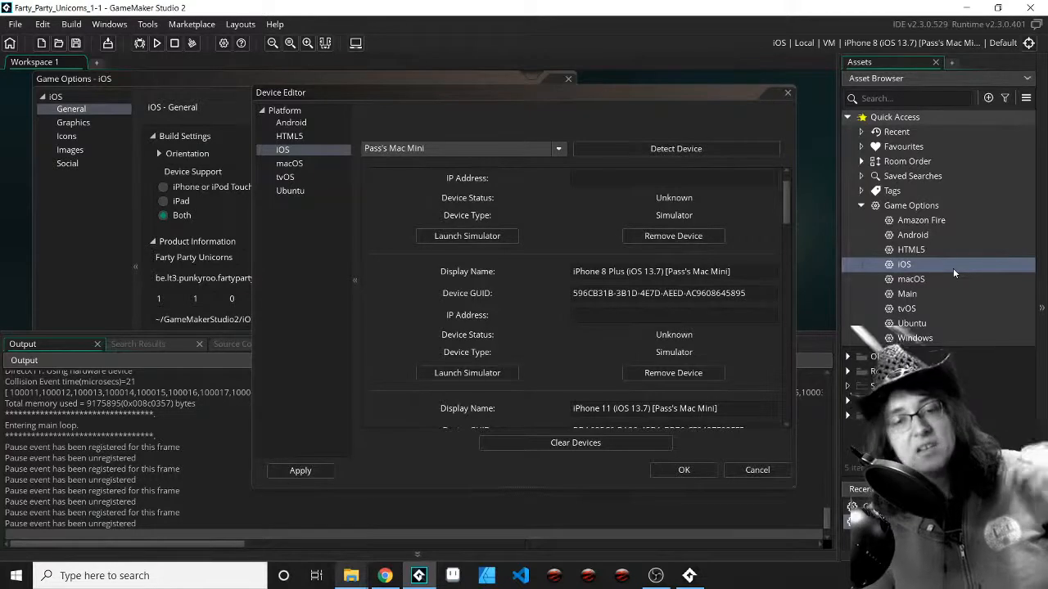
mouse_move(371, 269)
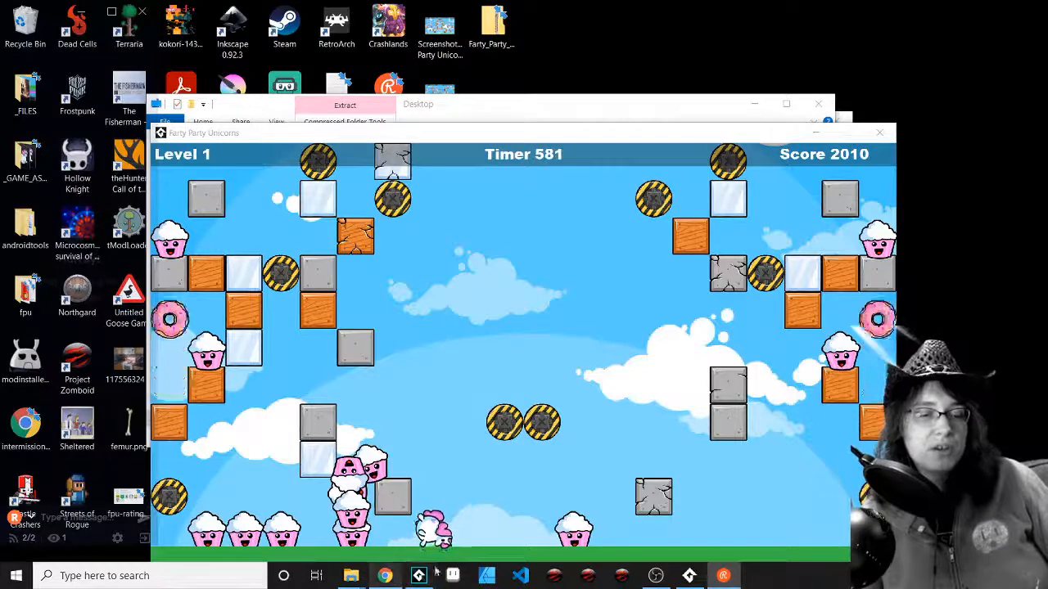
- Bring GameMaker Studio 2 with its iOS Device Editor back in front of the running game
click(418, 575)
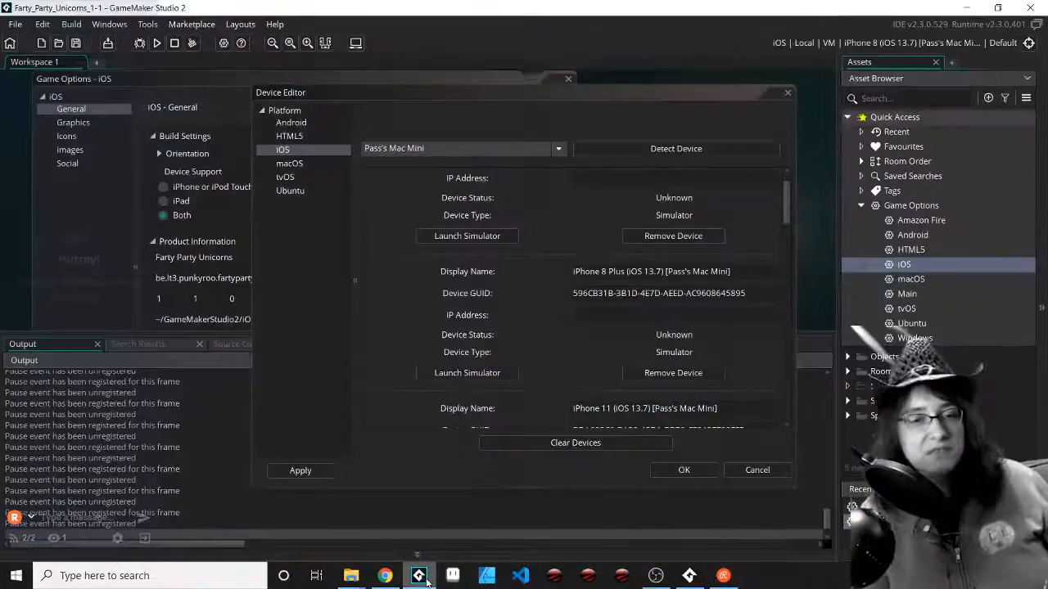